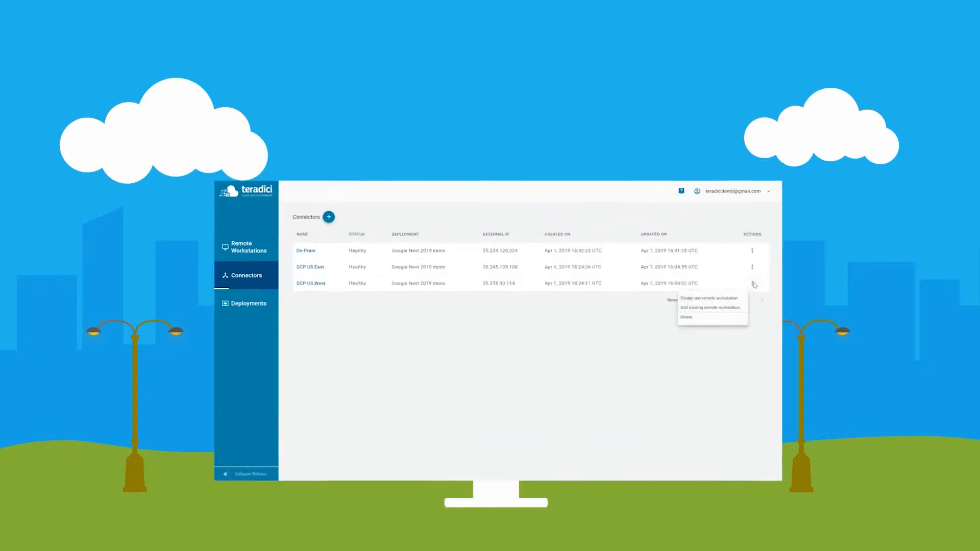
Set up a GCP US West workstation: zone us-central1-c, network, n1-standard-1 machine type, GPU type
left_click(709, 298)
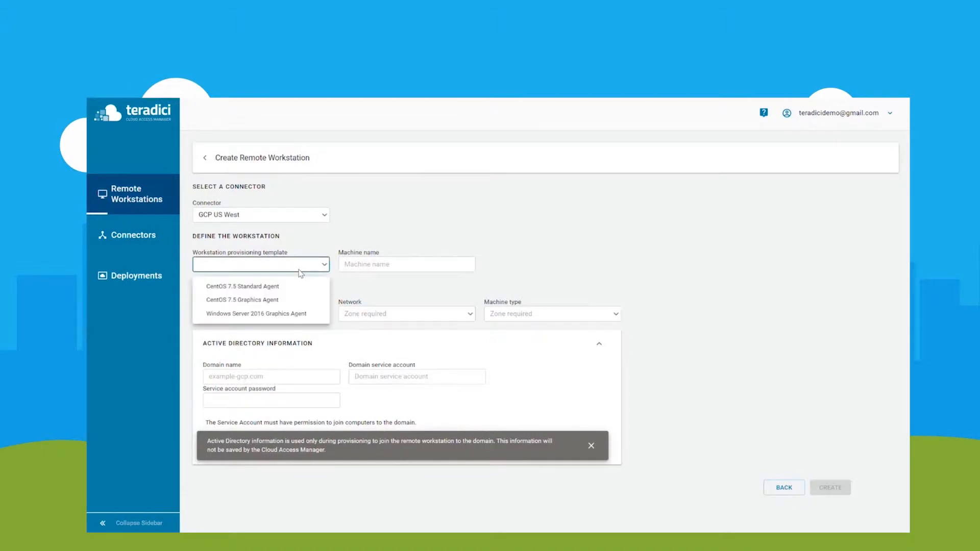
mouse_move(303, 265)
type("paul")
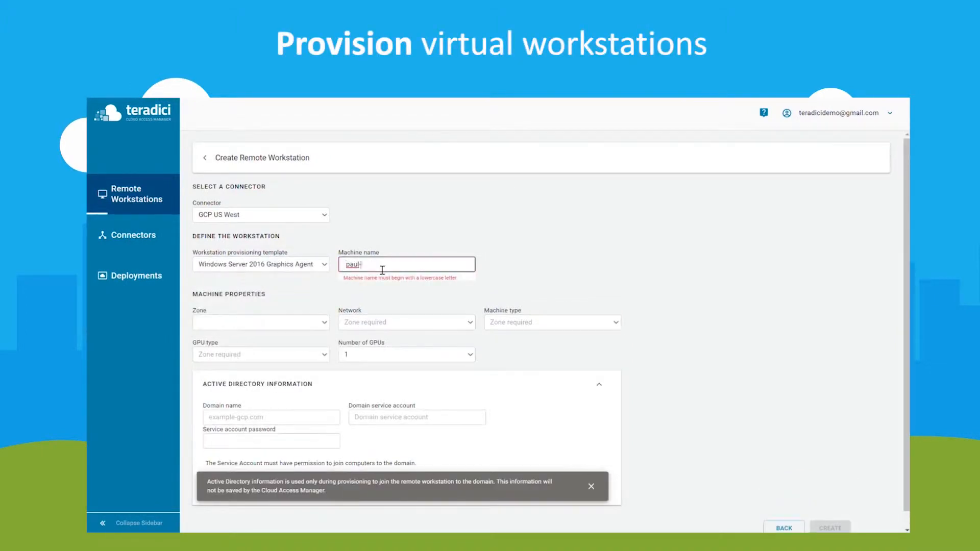
left_click(260, 322)
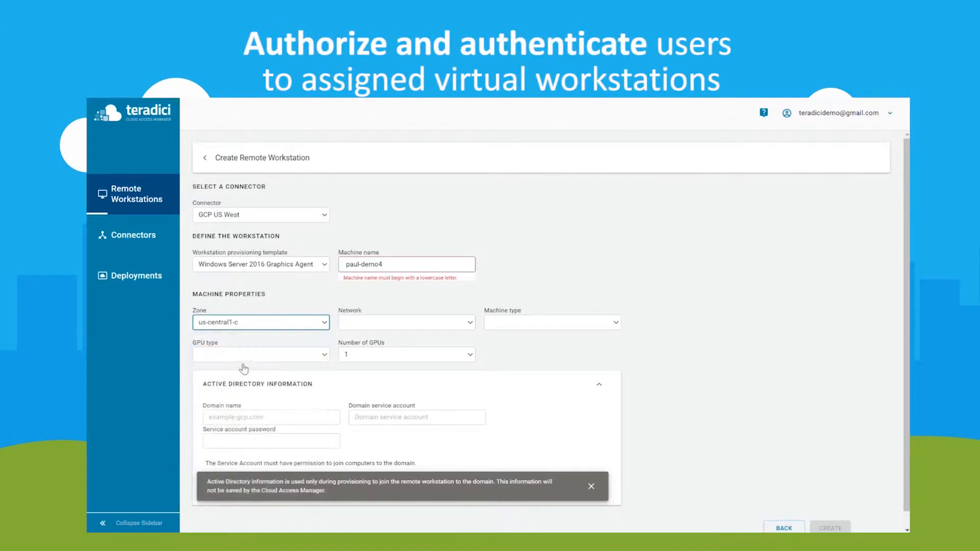
left_click(407, 323)
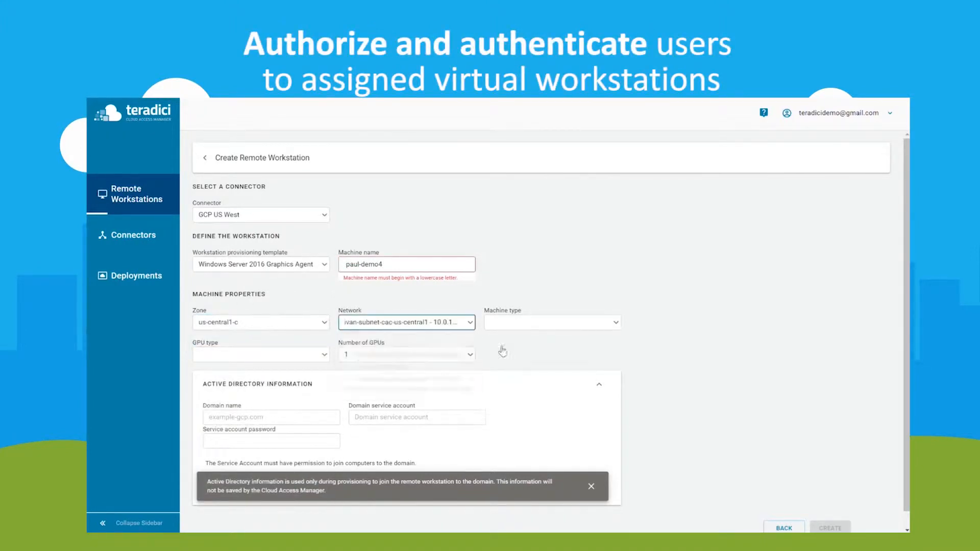
left_click(261, 354)
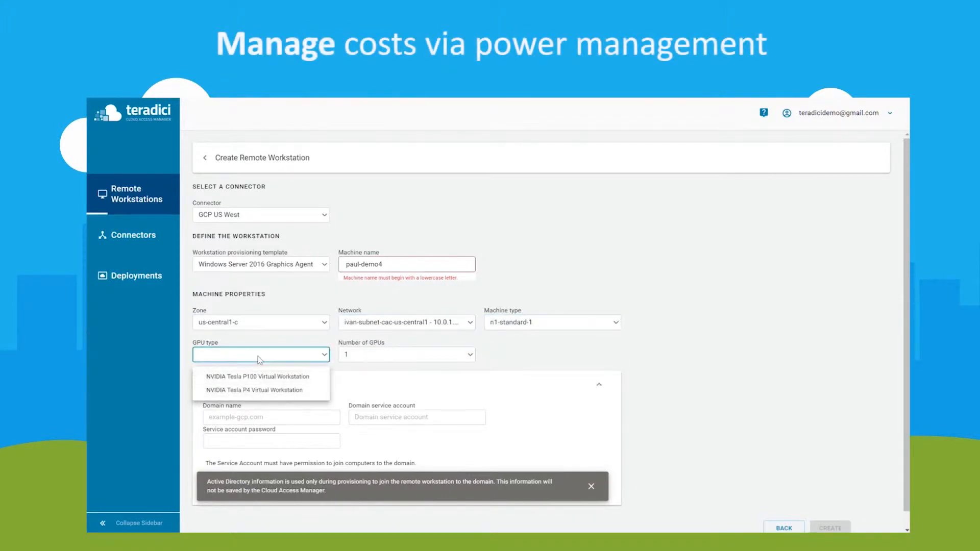
left_click(250, 390)
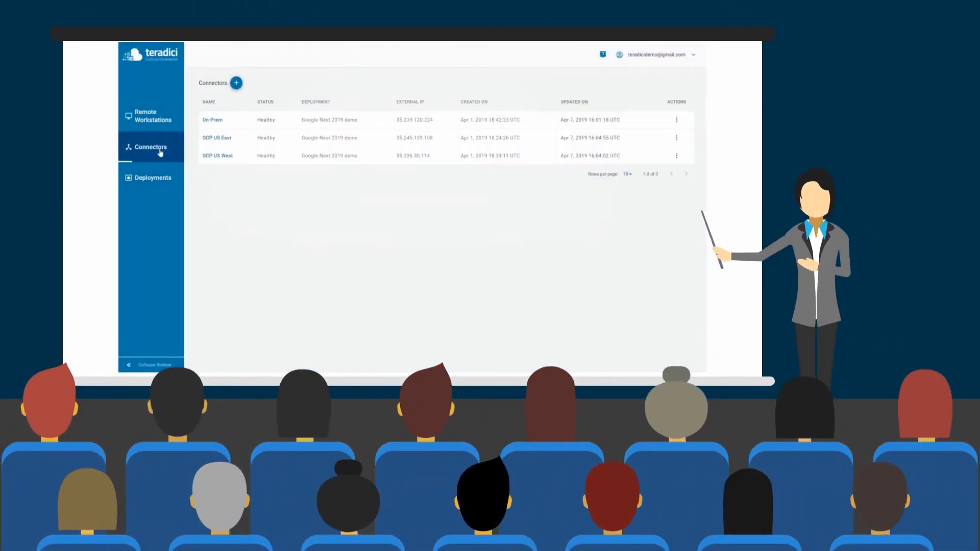
left_click(150, 116)
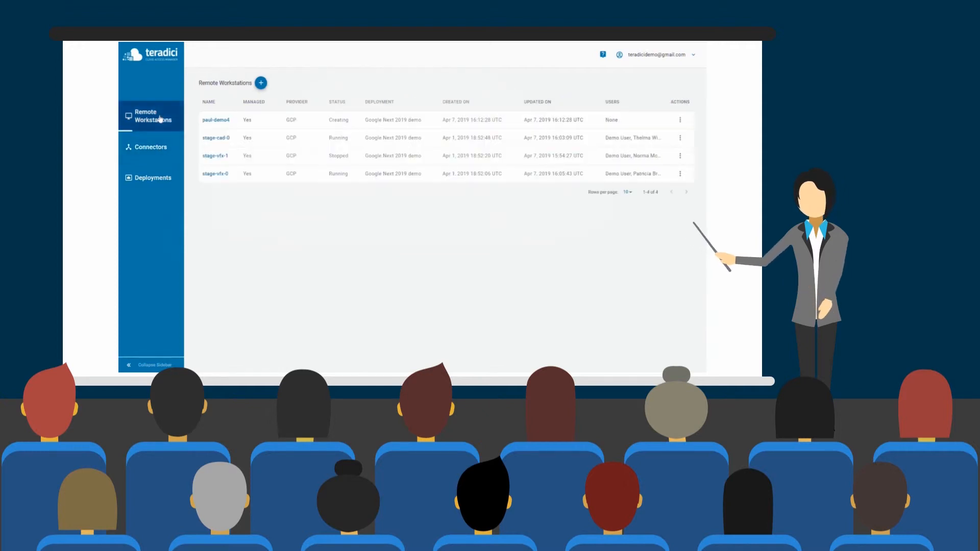
left_click(680, 138)
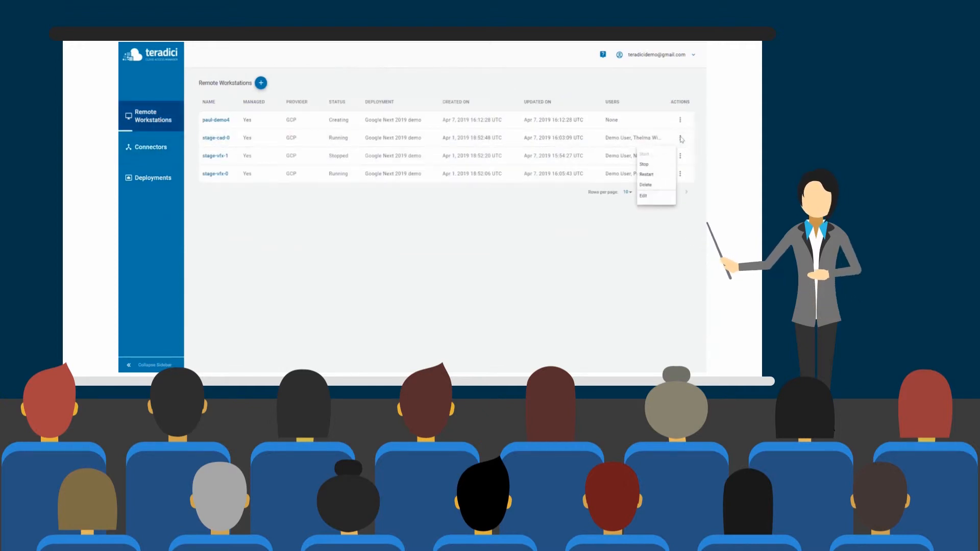
left_click(643, 197)
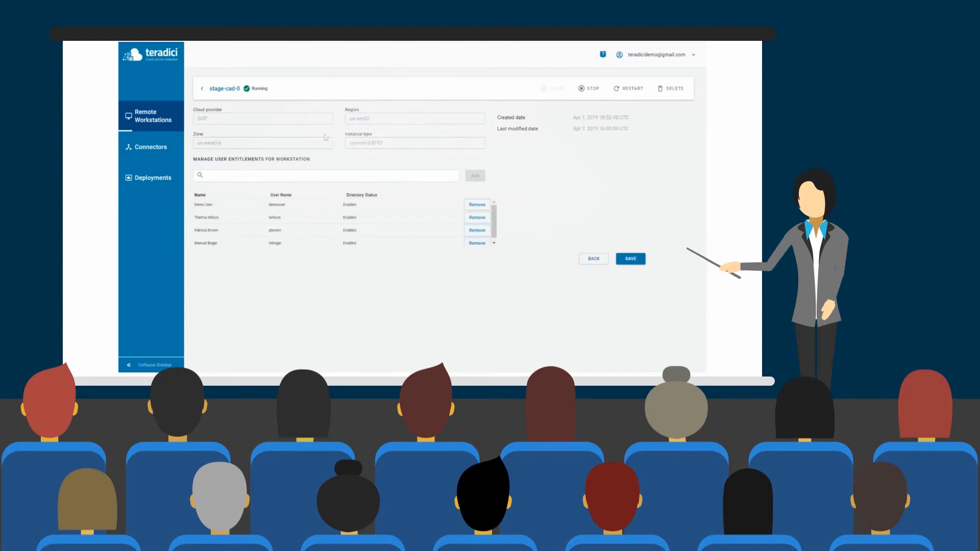
mouse_move(206, 167)
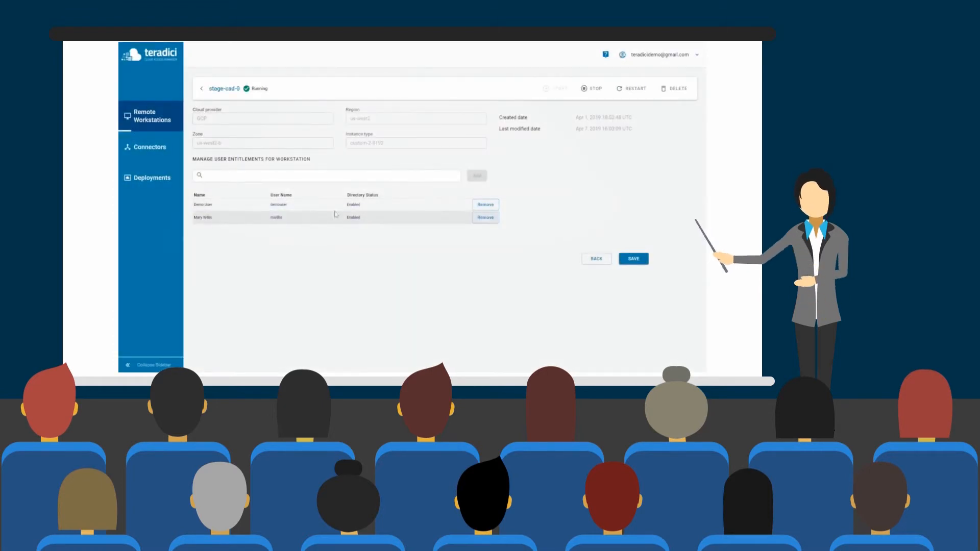
left_click(633, 258)
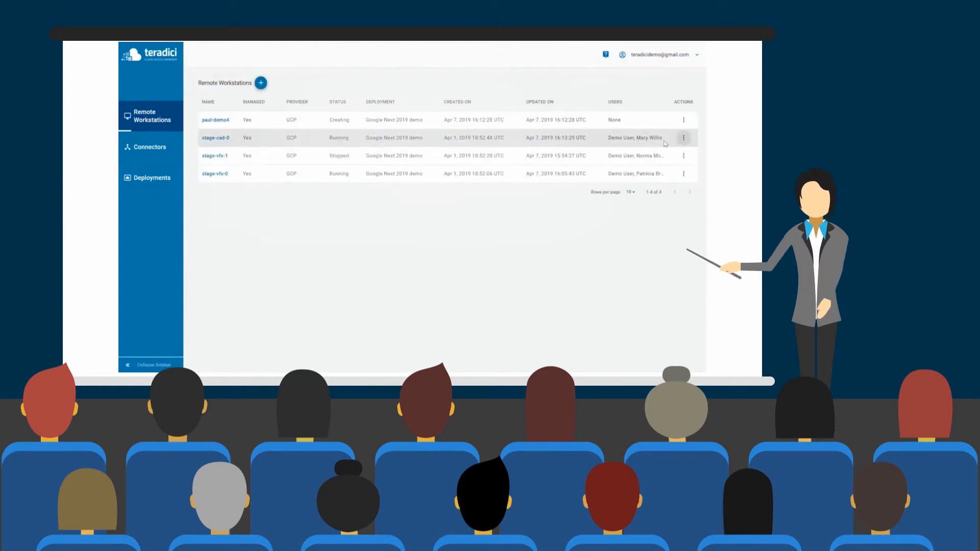
mouse_move(644, 352)
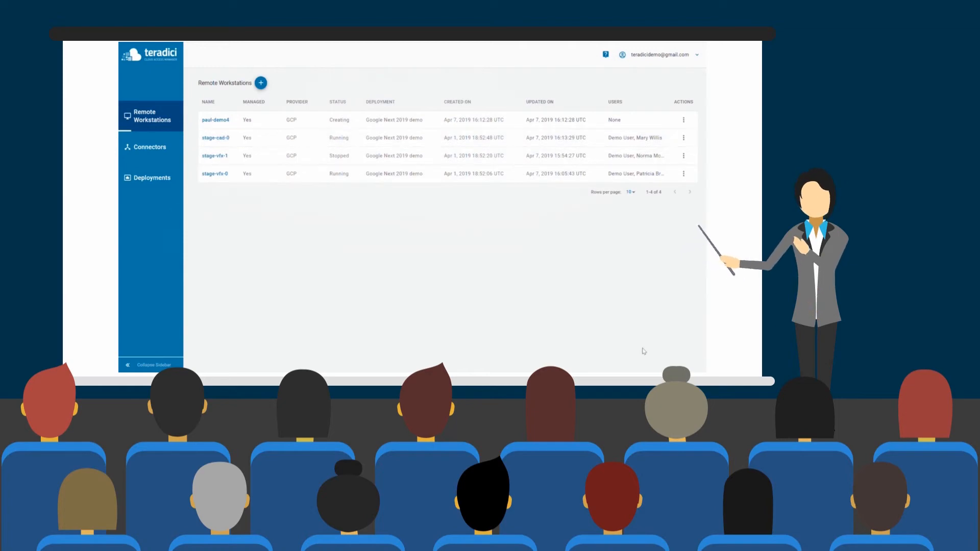